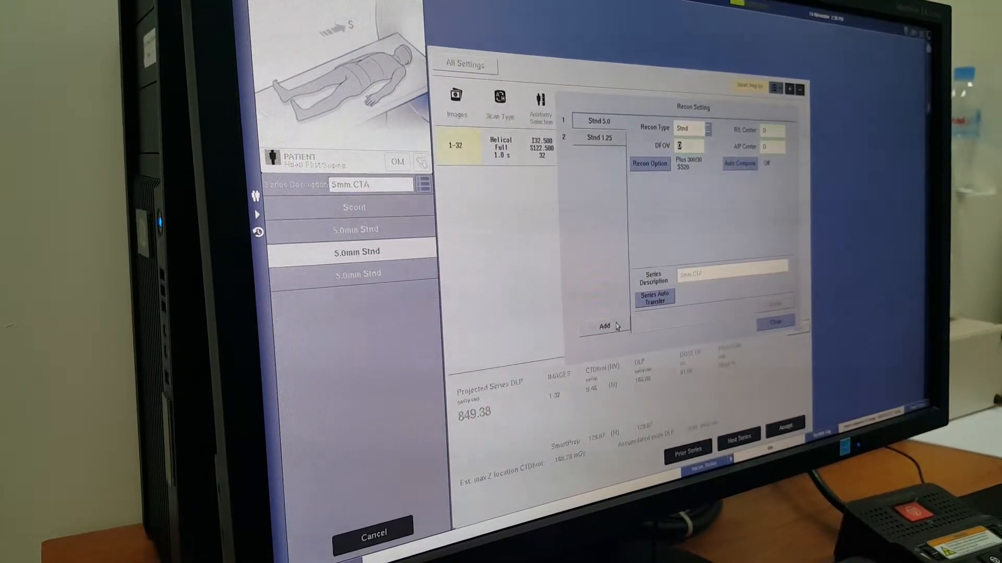
Step: Close the 5mm CTA series recon settings and bring up its SmartPrep bolus-tracking parameters
left_click(774, 321)
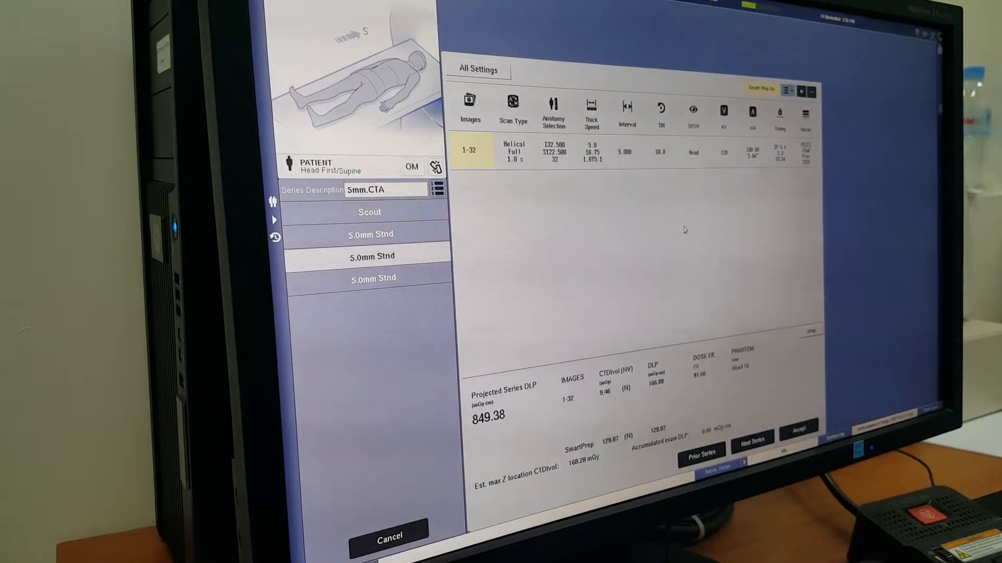
left_click(760, 88)
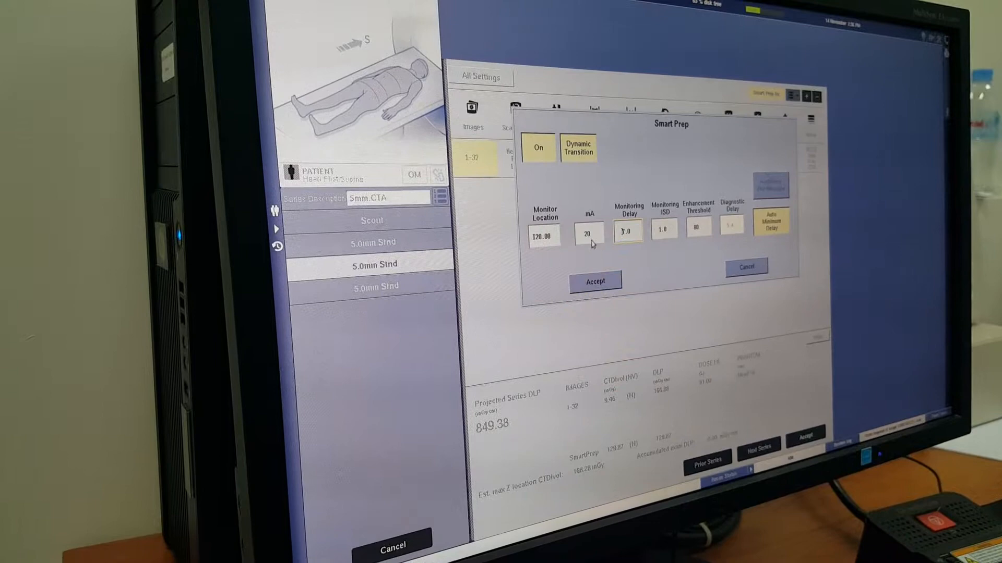
Step: Enter 30 mA as the SmartPrep monitoring current and accept the SmartPrep dialog
type("30")
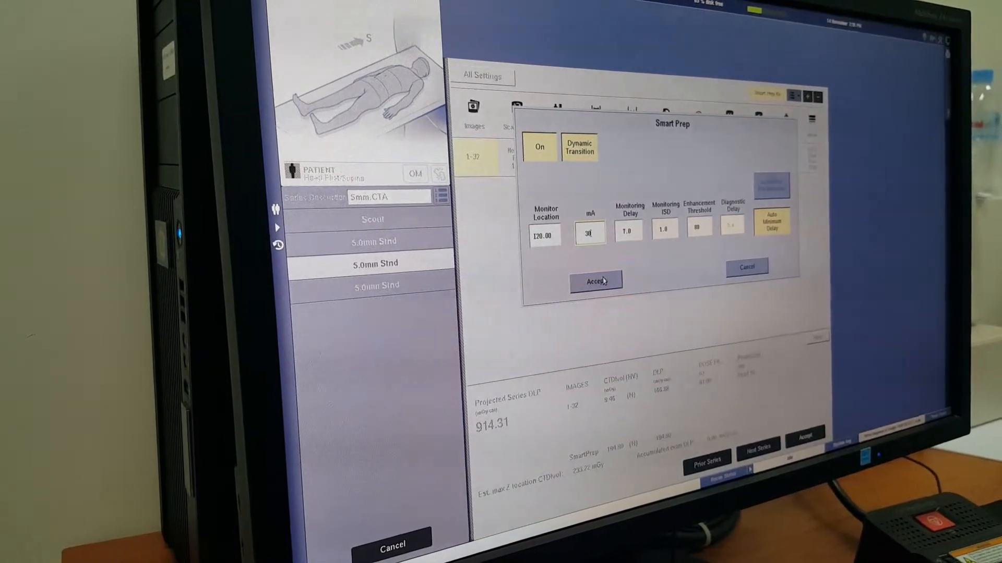
left_click(594, 281)
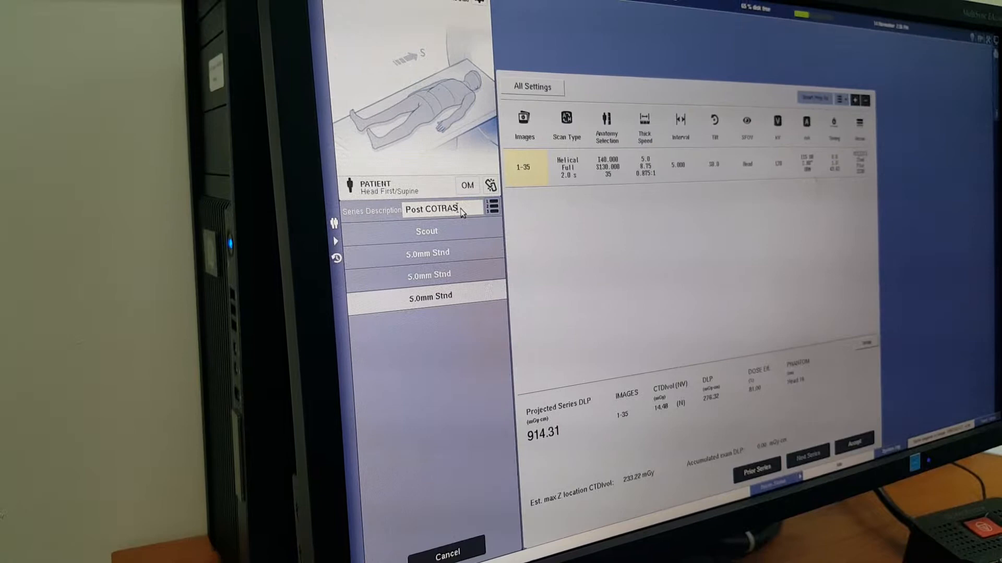
Step: Fix the 'Post COTRAS' typo so the third series description reads 'Post Contrast'
key("BackSpace")
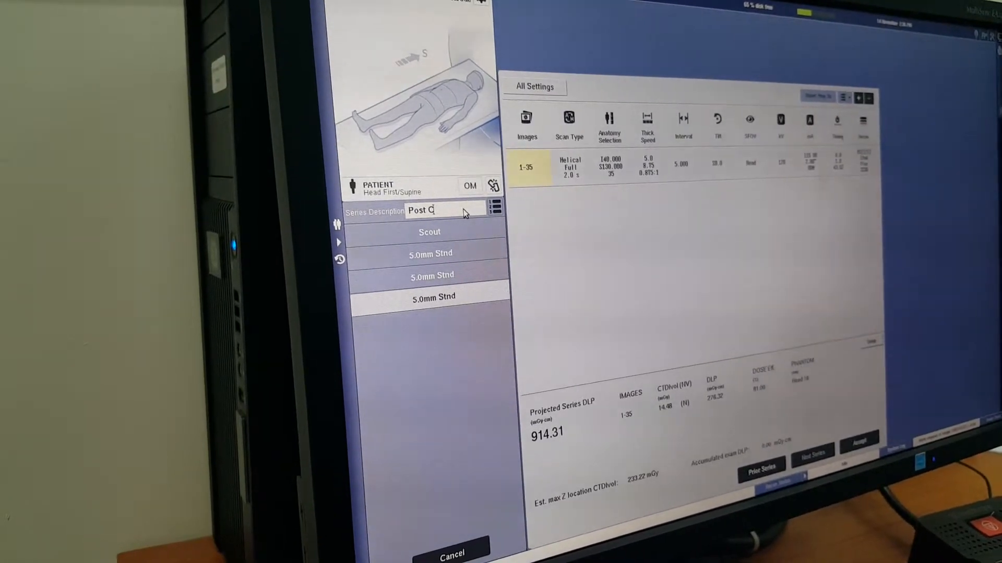
type("ontrast")
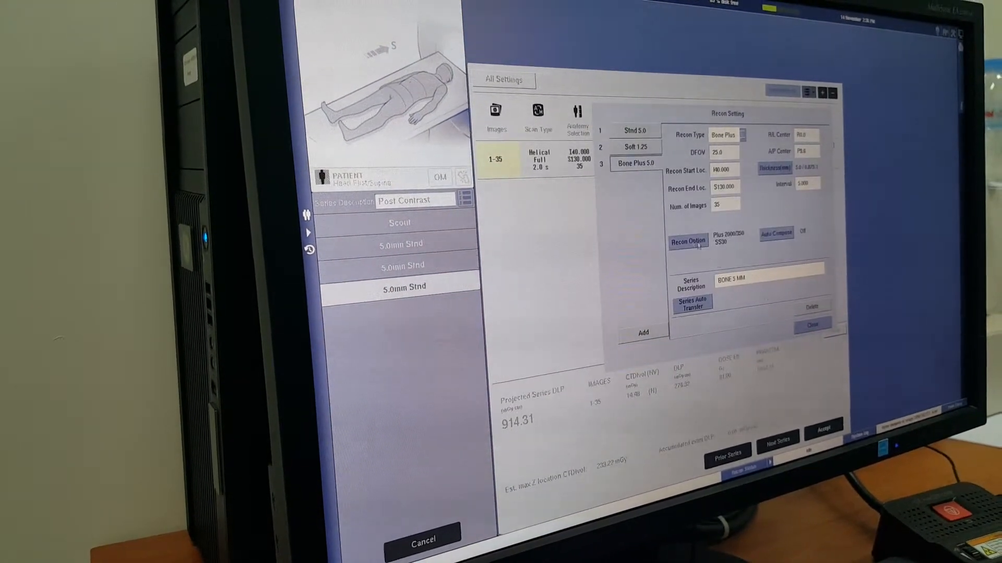
Step: Review the Recon Options of the Post Contrast series' Bone Plus 5.0 reconstruction
left_click(635, 147)
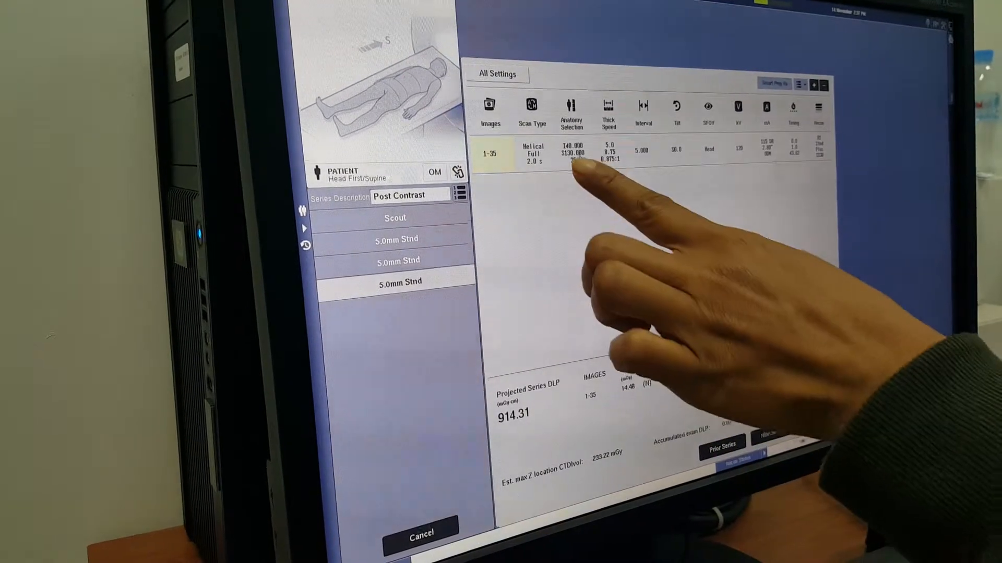
Step: Check the Post Contrast start/end locations in Anatomy Selection, then accept to save the protocol
left_click(572, 114)
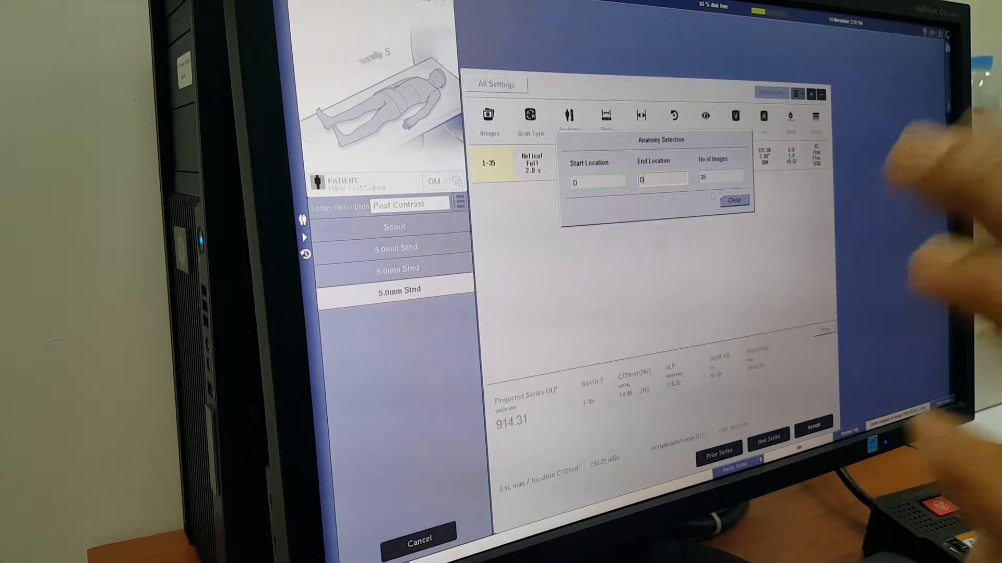
left_click(734, 199)
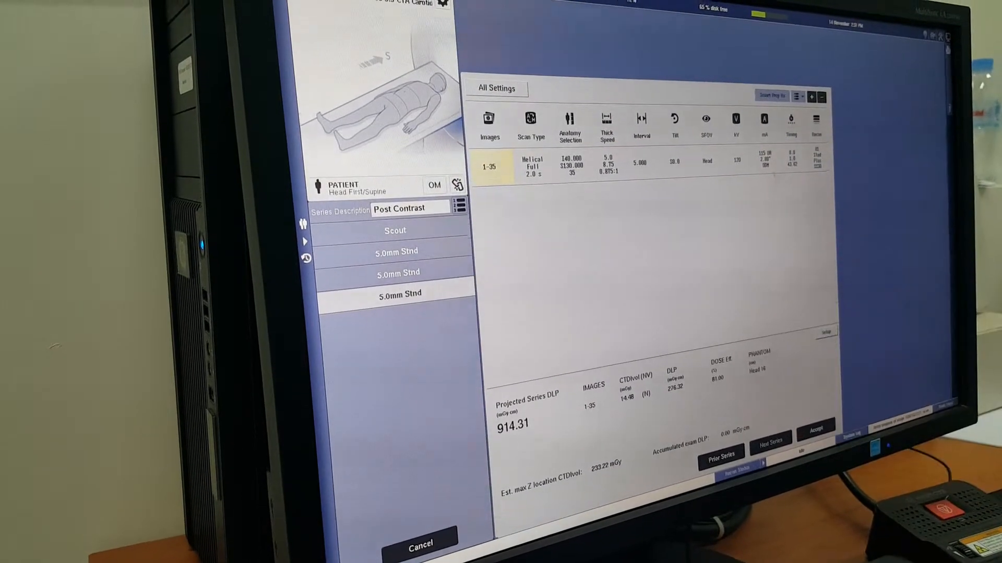
left_click(569, 123)
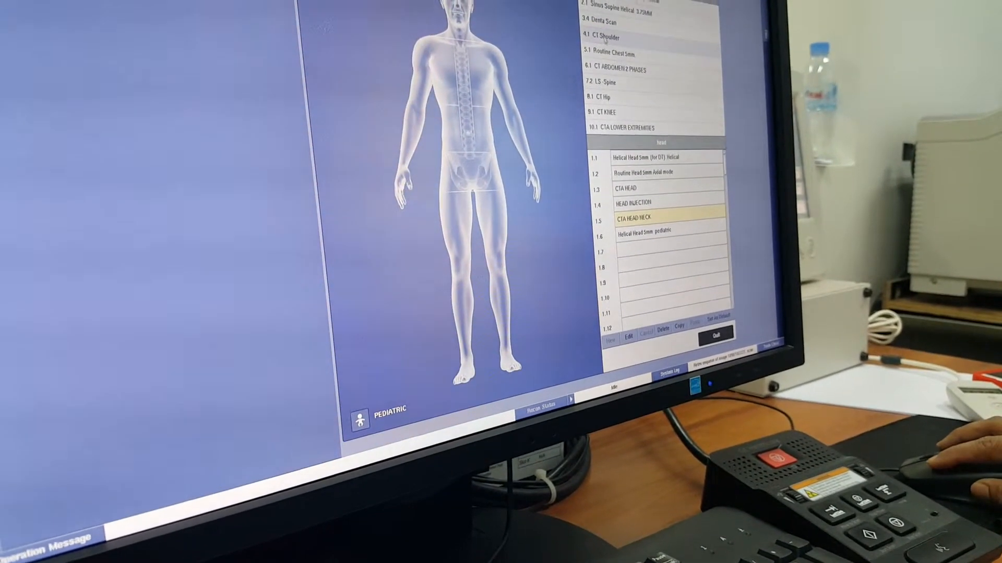
Step: Copy CTA HEAD NECK, delete the old CTA HEAD protocol, and paste the copy into slot 1.3
left_click(602, 37)
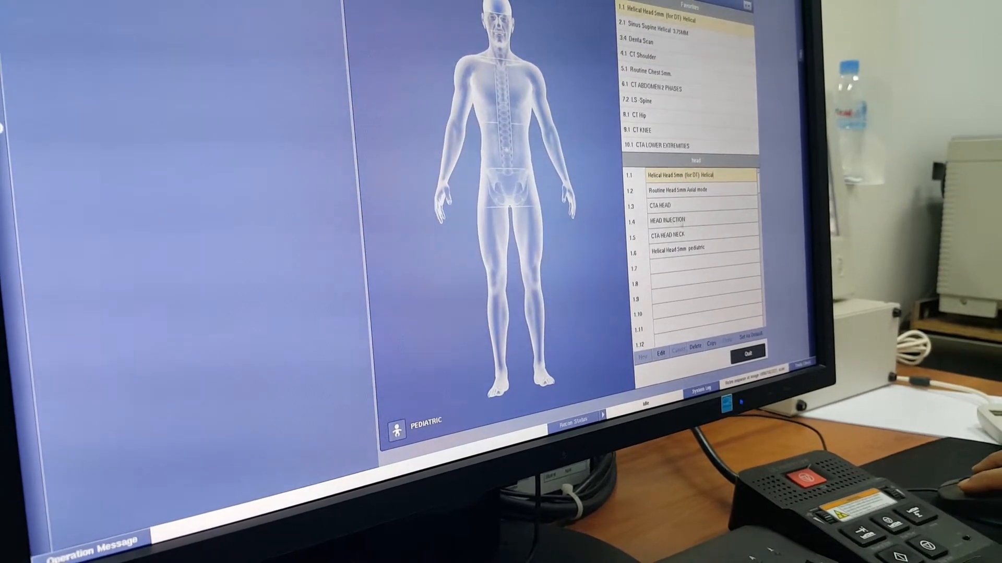
left_click(661, 209)
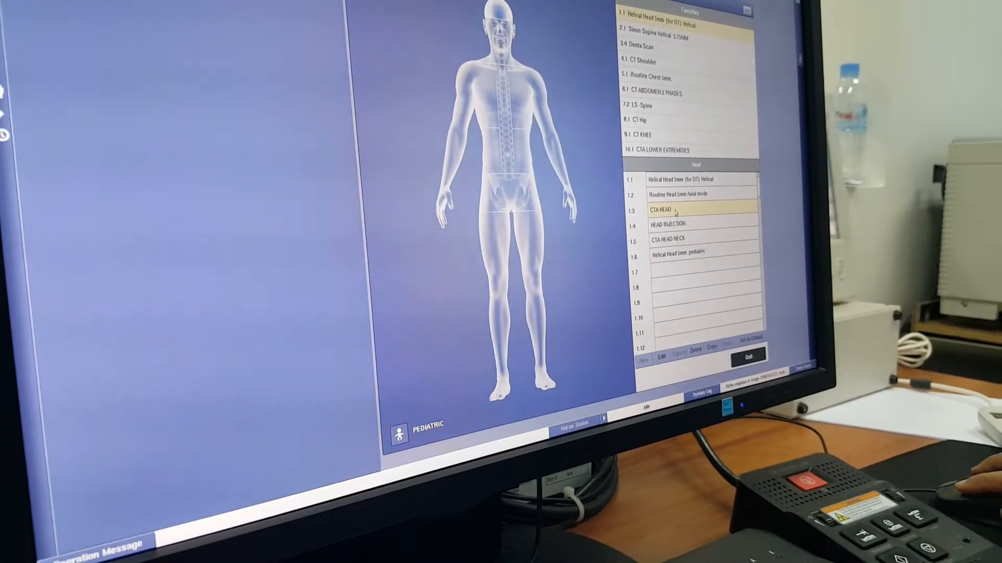
left_click(692, 351)
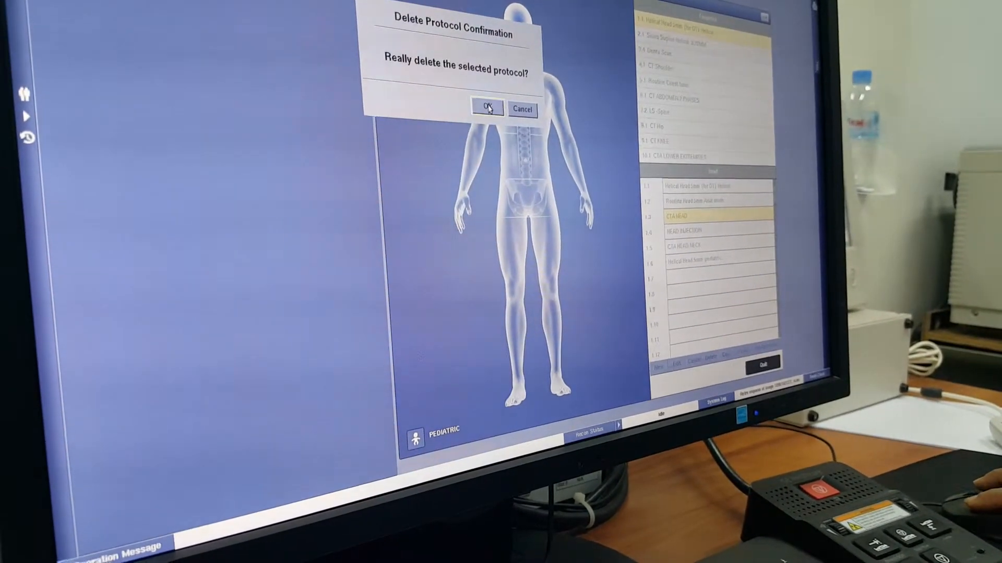
left_click(487, 108)
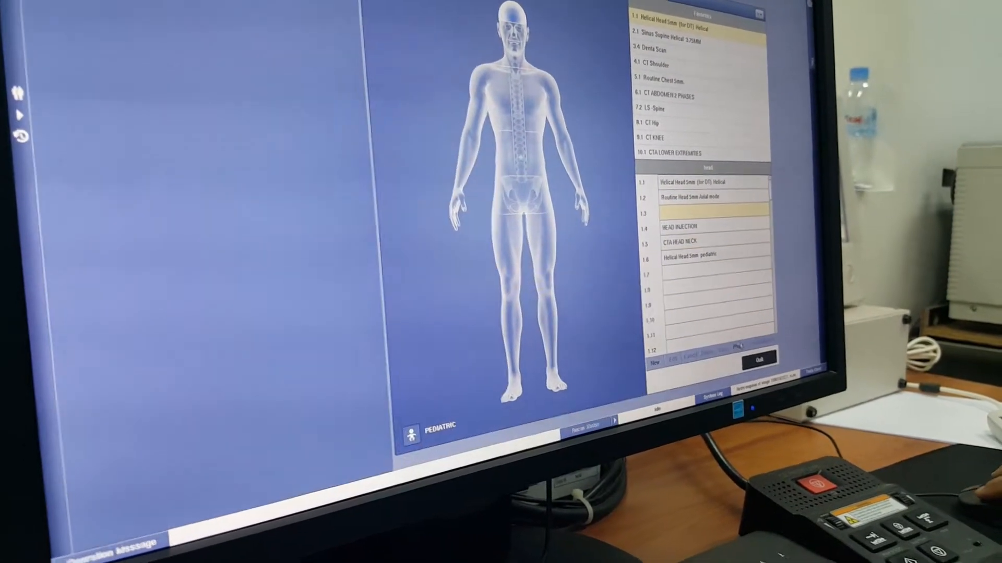
left_click(706, 212)
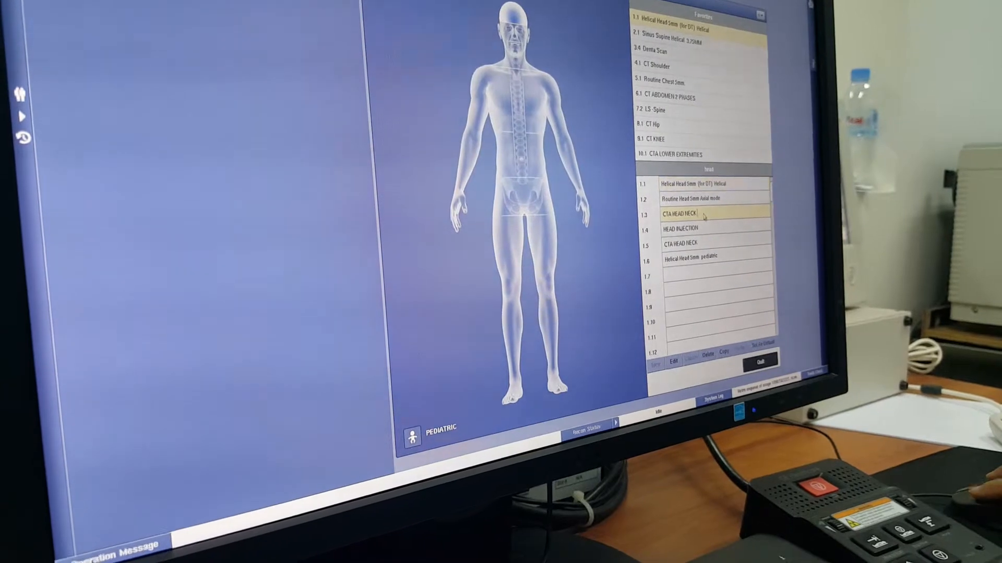